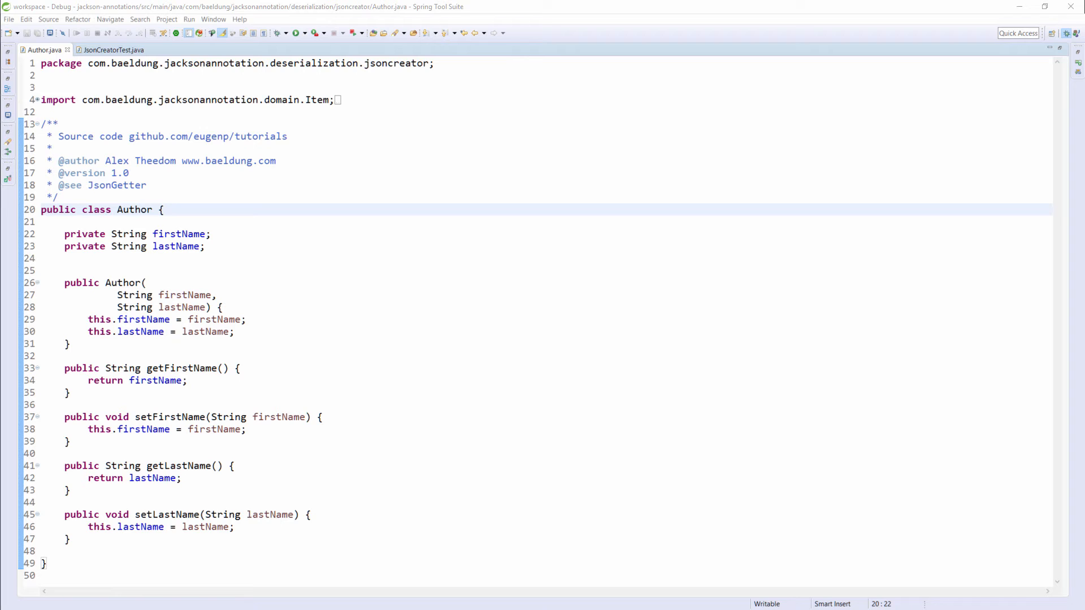
text(@)
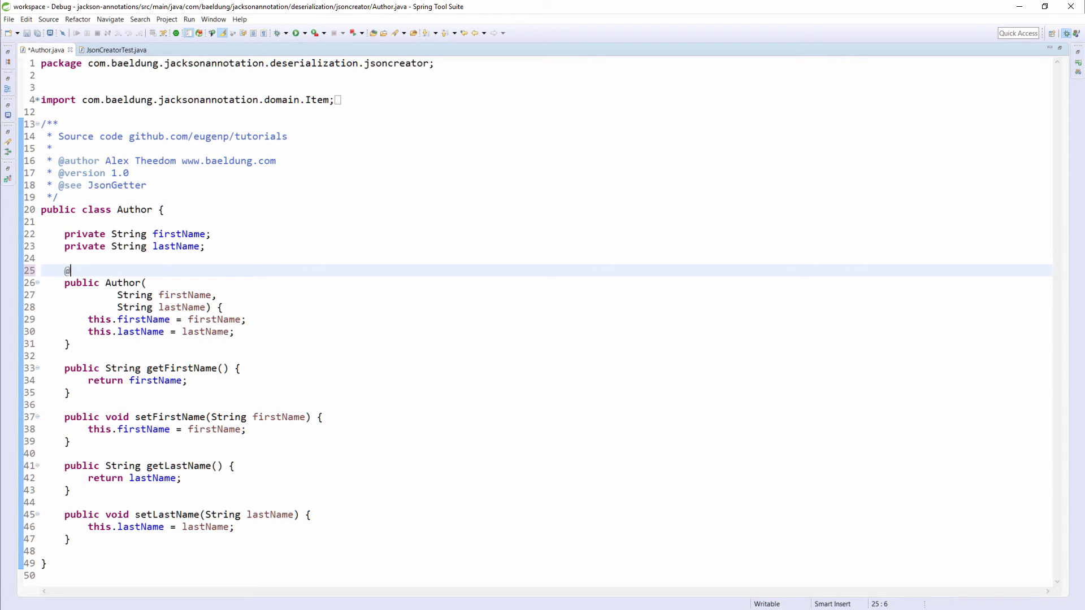
text(JsonCreator)
click(546, 307)
text(@JsonProperty(""))
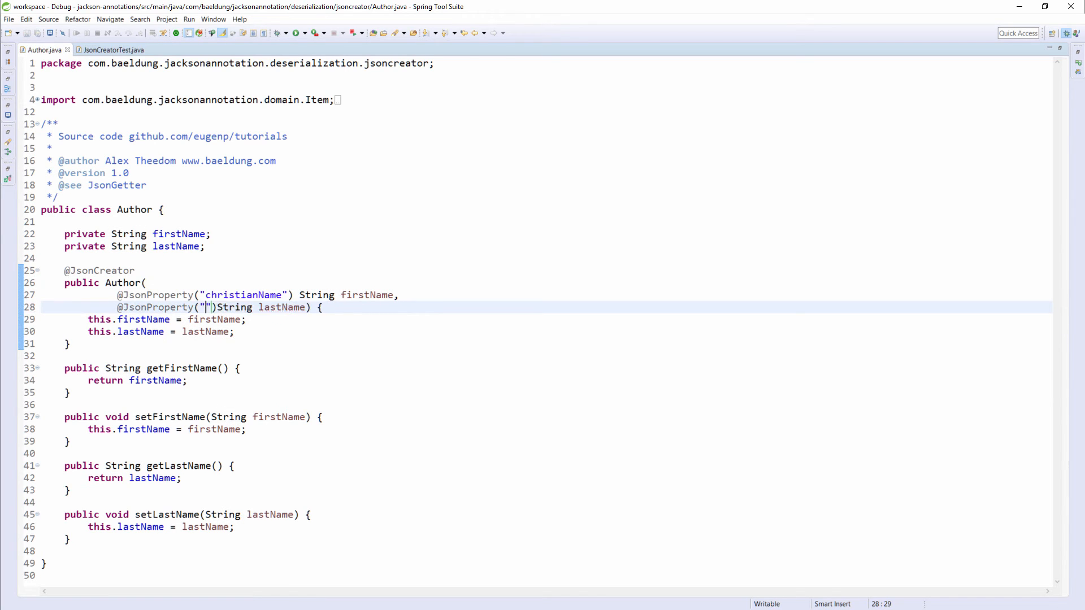
text(surname)
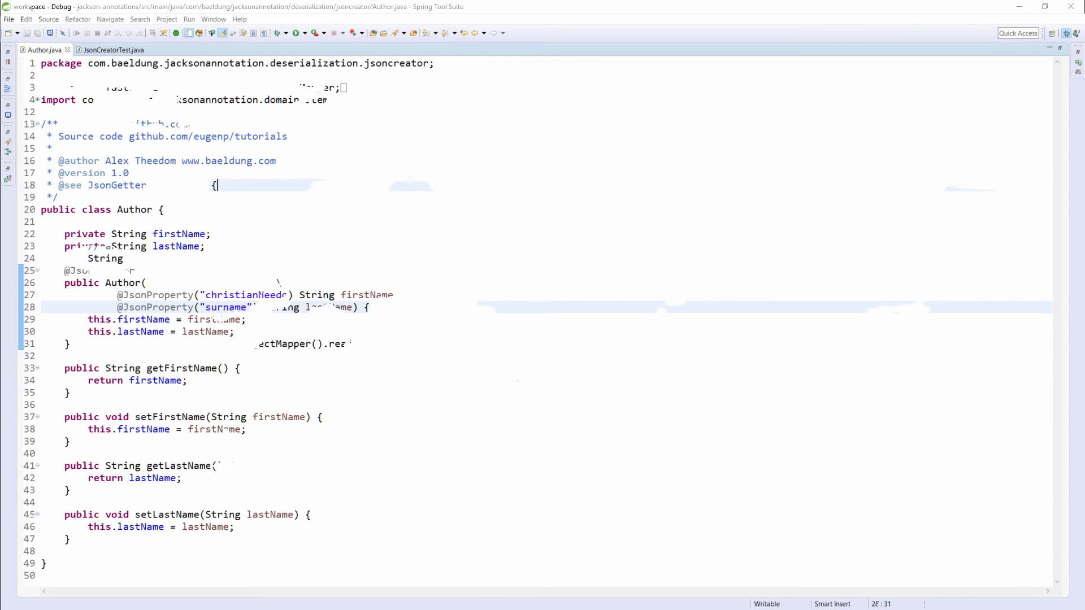
Step: Run JsonCreatorTest as a JUnit test, getting 1/1 runs with no errors or failures
click(111, 49)
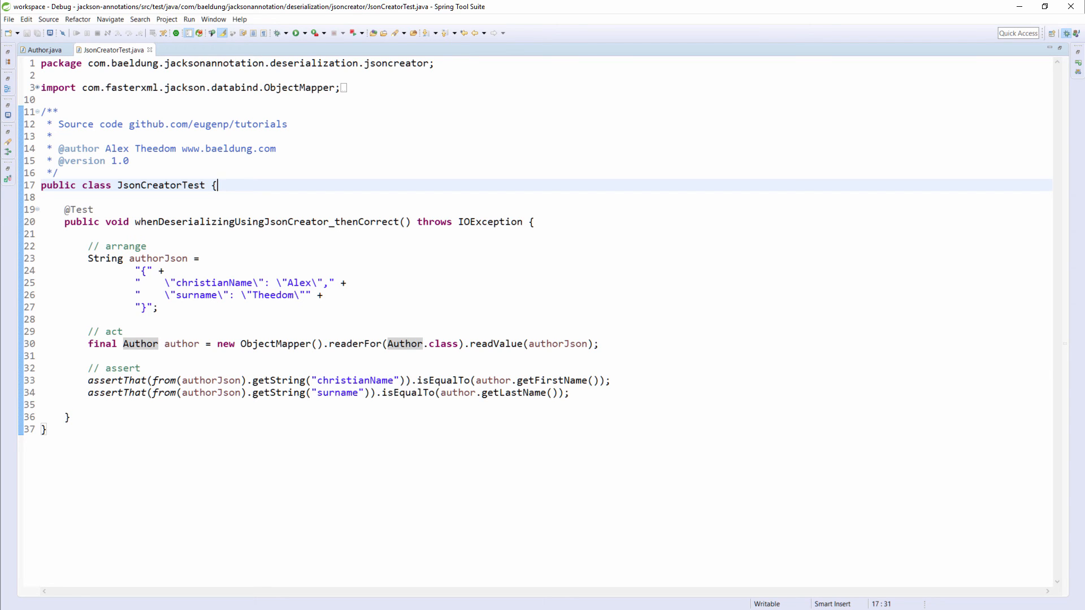
click(296, 33)
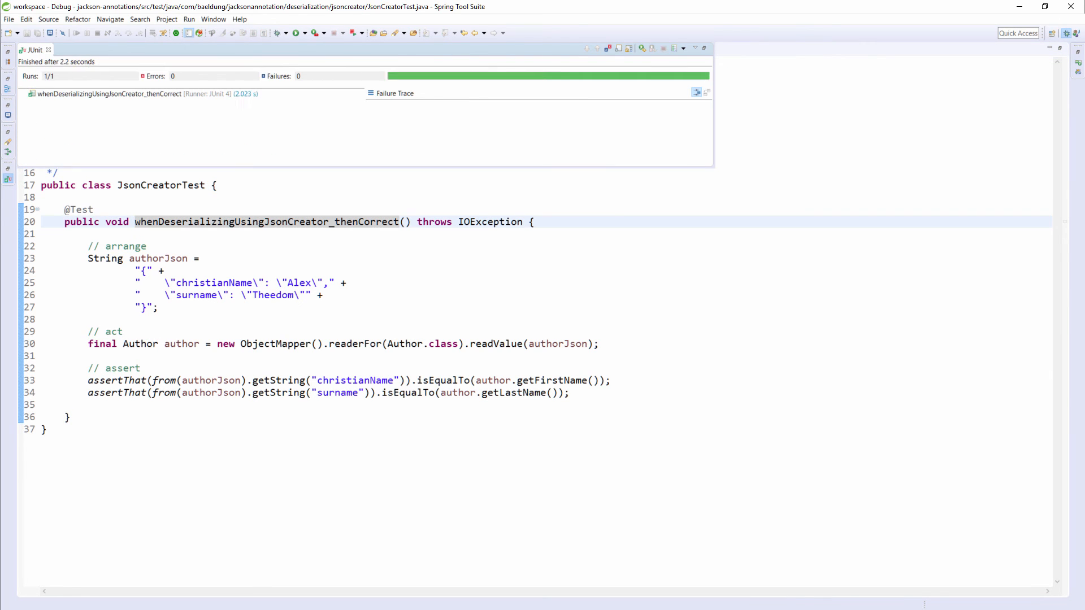